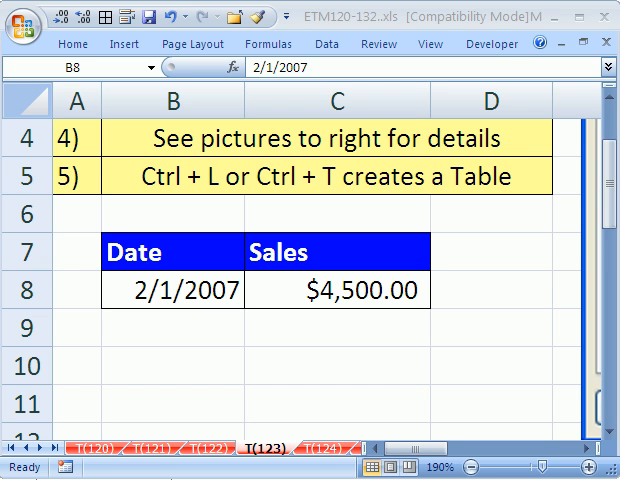
mouse_move(295, 458)
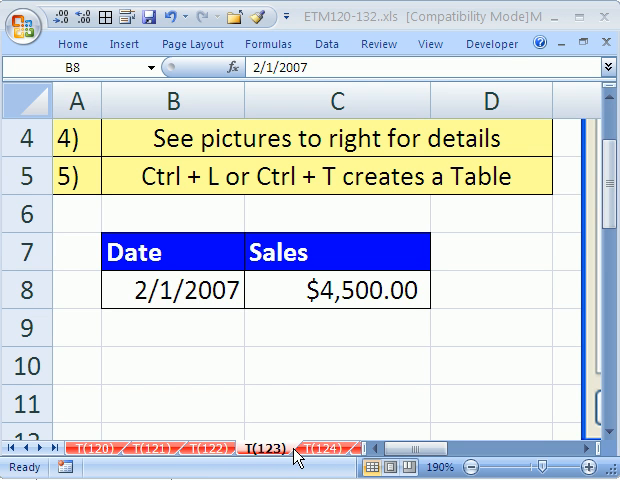
mouse_move(390, 322)
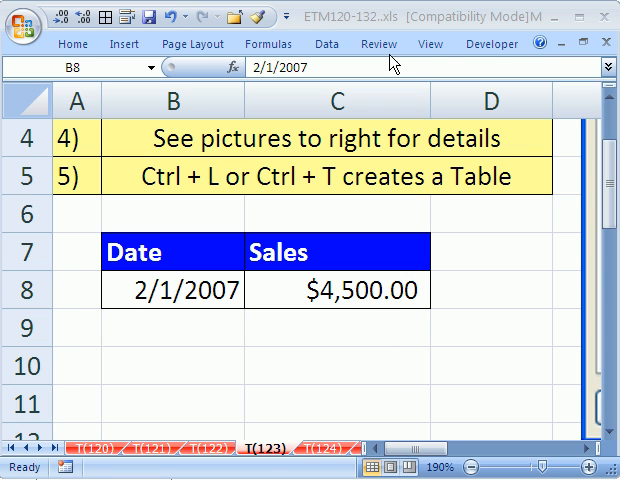
Bring up Data Validation for the 2/1/2007 date cell from the Data tab
left_click(191, 290)
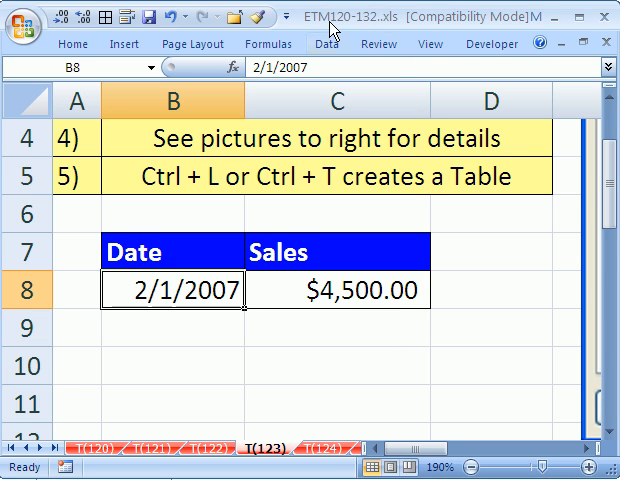
mouse_move(388, 30)
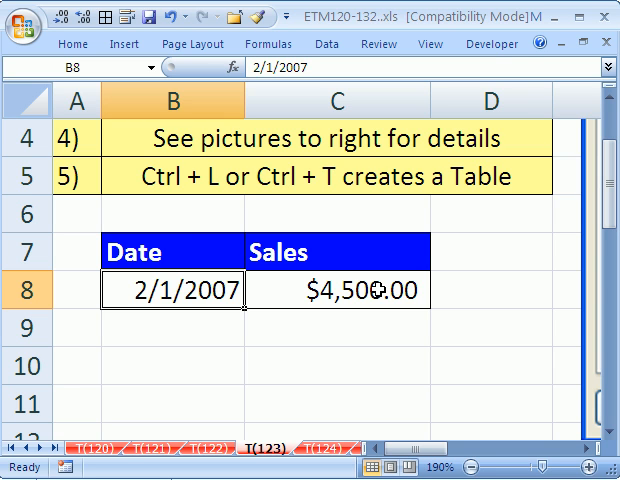
mouse_move(222, 267)
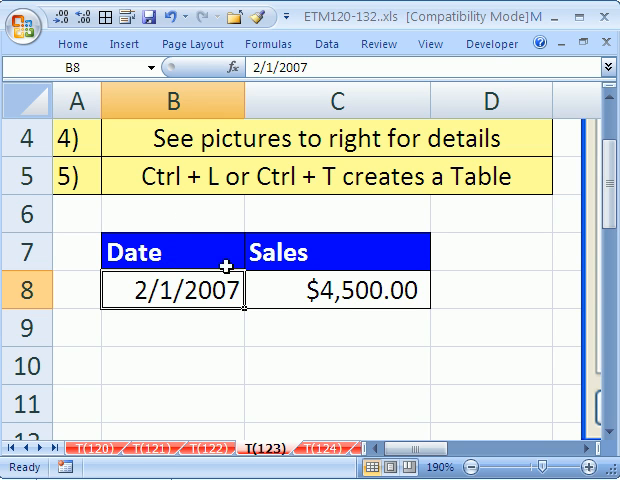
mouse_move(244, 305)
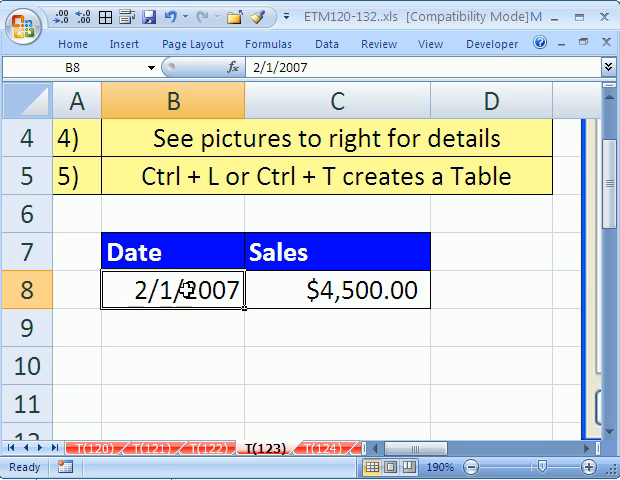
mouse_move(195, 292)
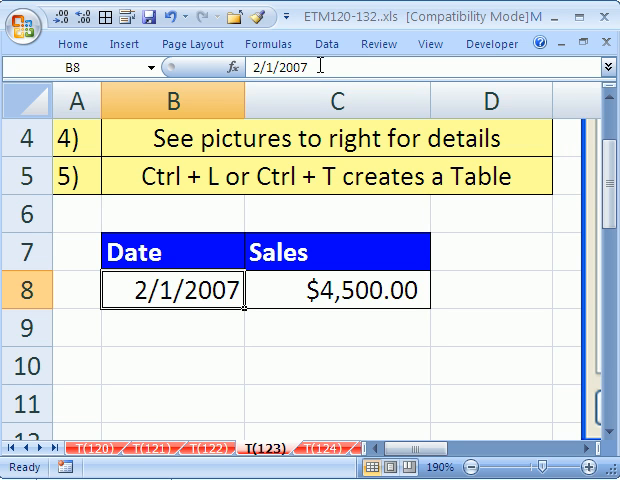
left_click(326, 41)
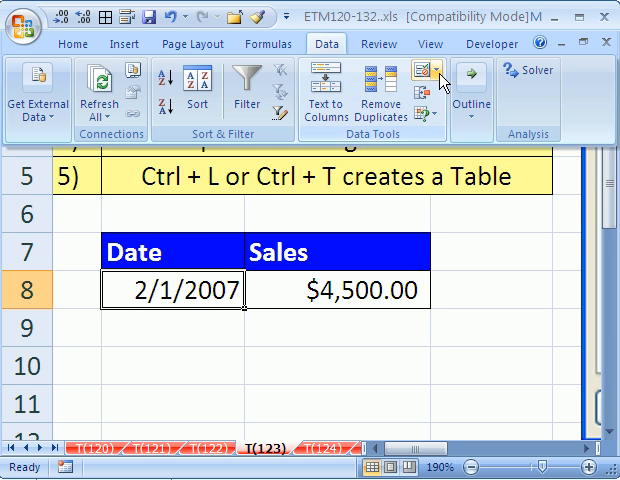
left_click(430, 78)
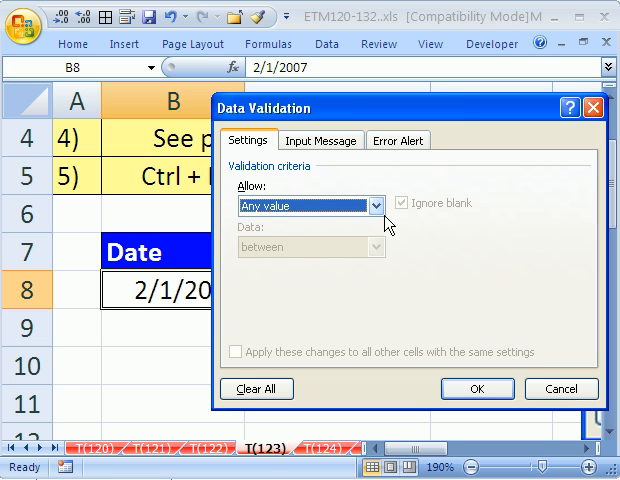
Allow only Date values between a start of 1/1/2007 and an end of 12/31/2007
left_click(377, 205)
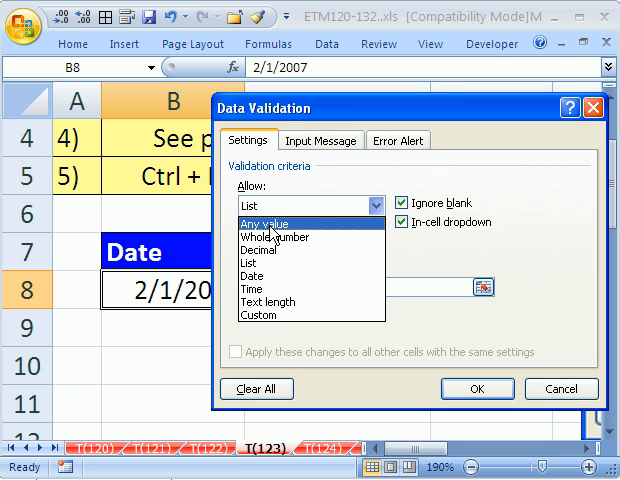
mouse_move(280, 237)
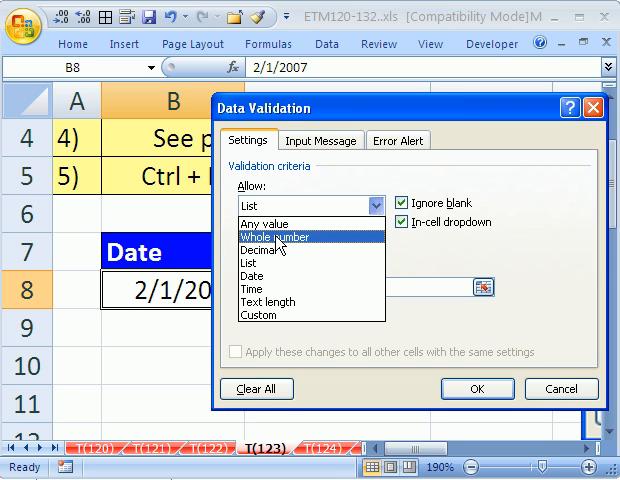
left_click(290, 237)
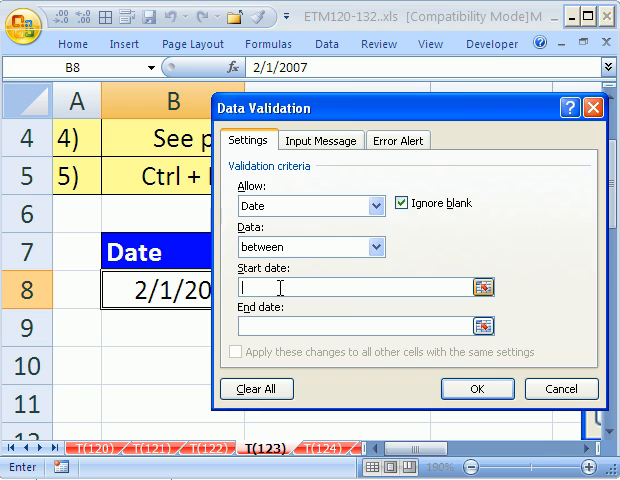
type("1")
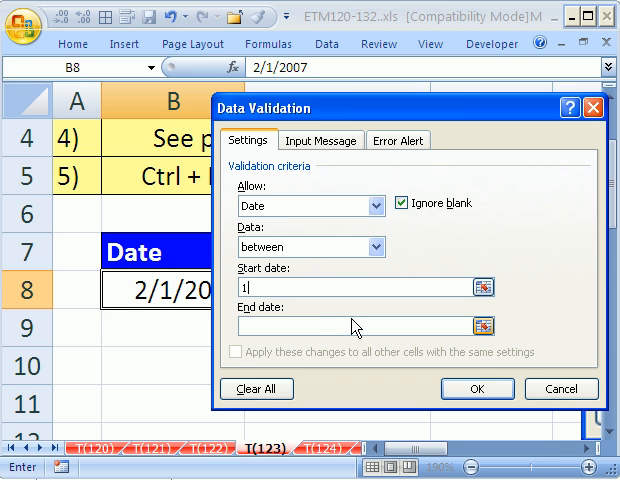
type("/1/2007")
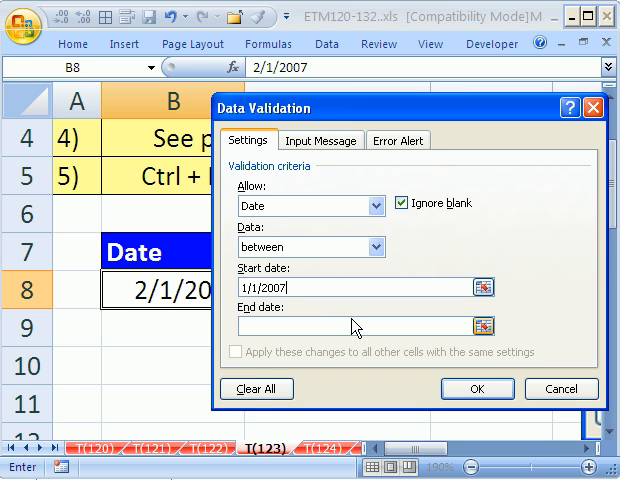
type("12/31/2007")
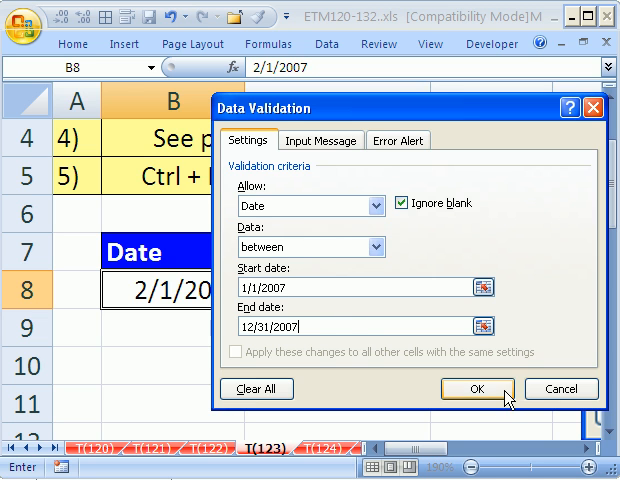
Confirm the 2007 date rule, then select the Date/Sales range B7:C8
left_click(476, 389)
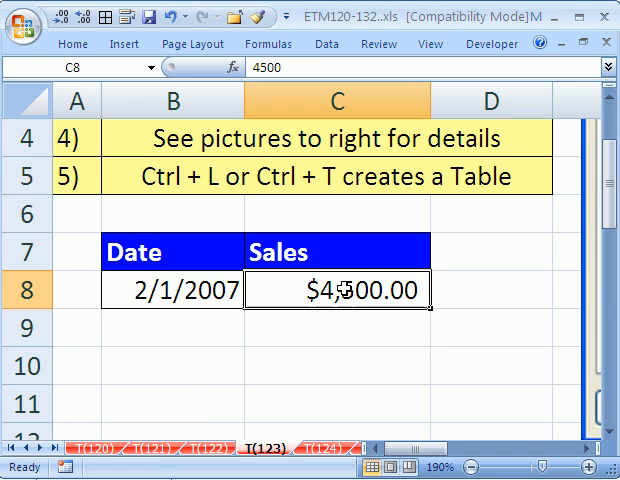
left_click(337, 254)
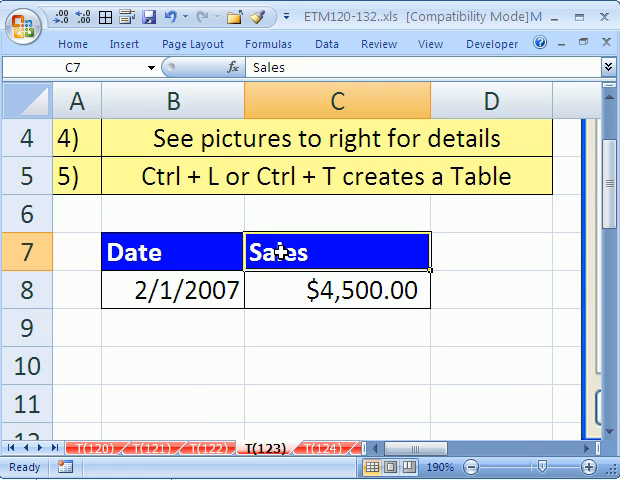
left_click(140, 252)
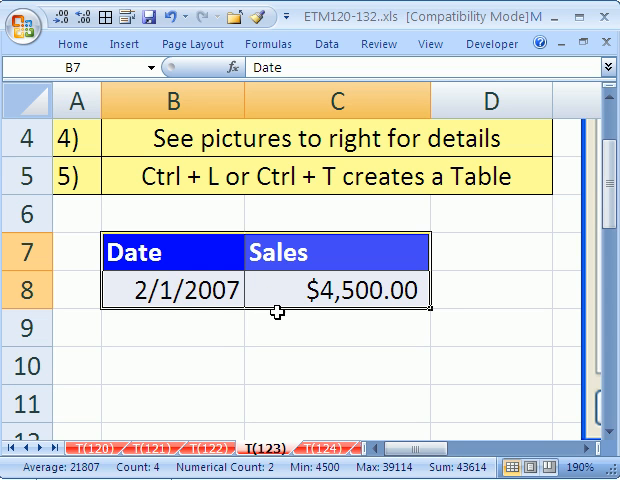
mouse_move(202, 378)
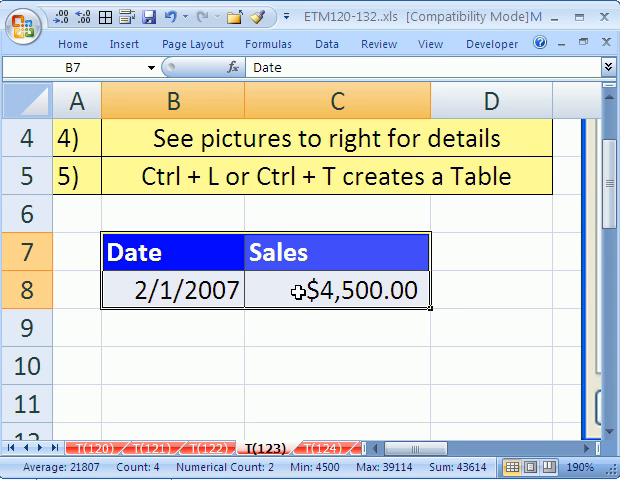
mouse_move(300, 294)
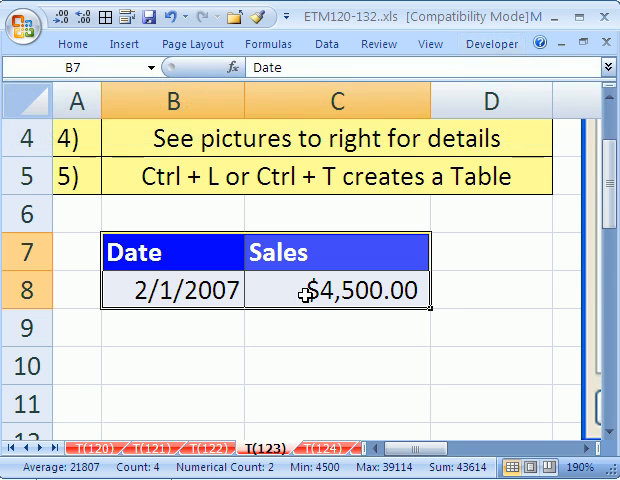
Convert the Date/Sales range into a table with headers using Ctrl+T
key("ctrl+t")
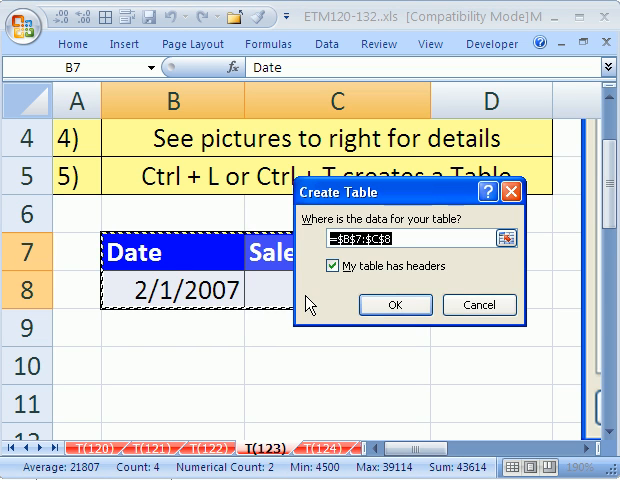
left_click(396, 305)
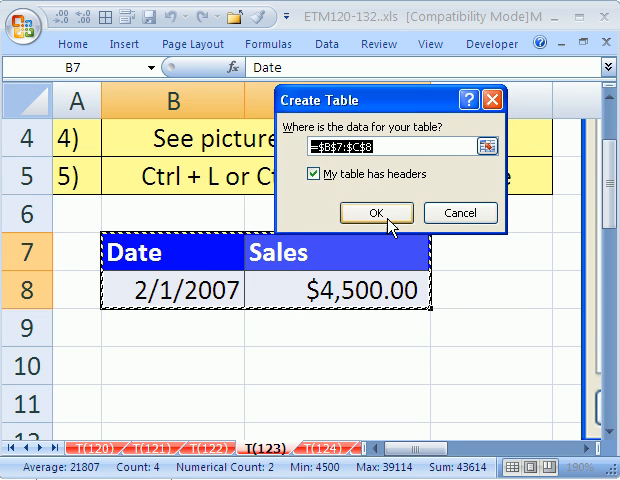
left_click(376, 212)
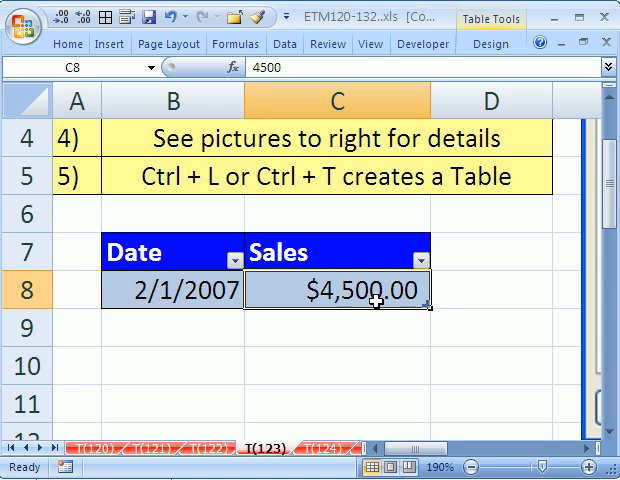
Add a table row of 2/2/2007 with sales 1000, then start a 2/2 date in row 10
left_click(188, 324)
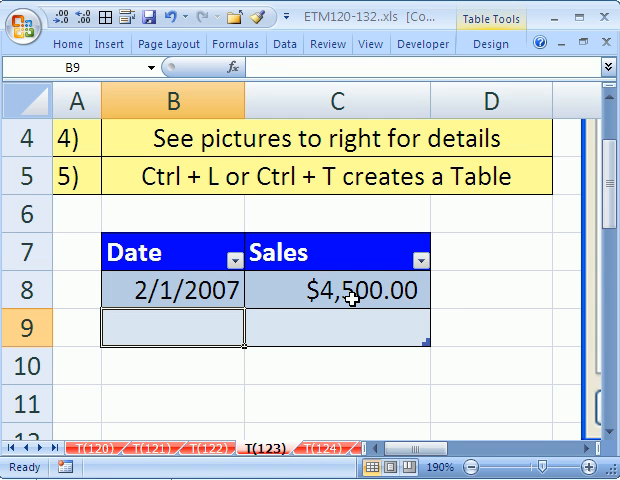
type("2")
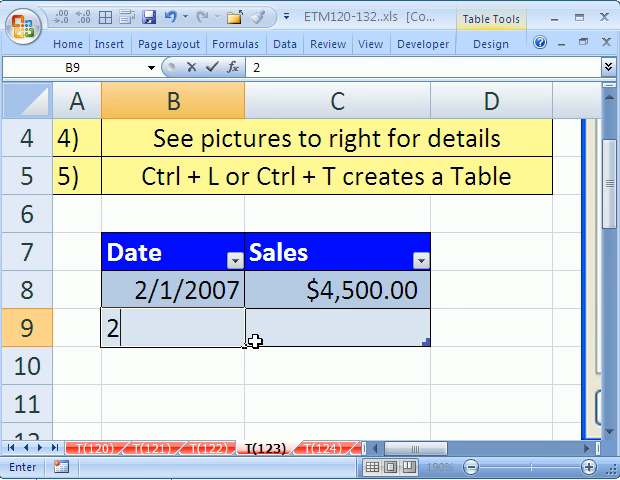
type("/2/2007")
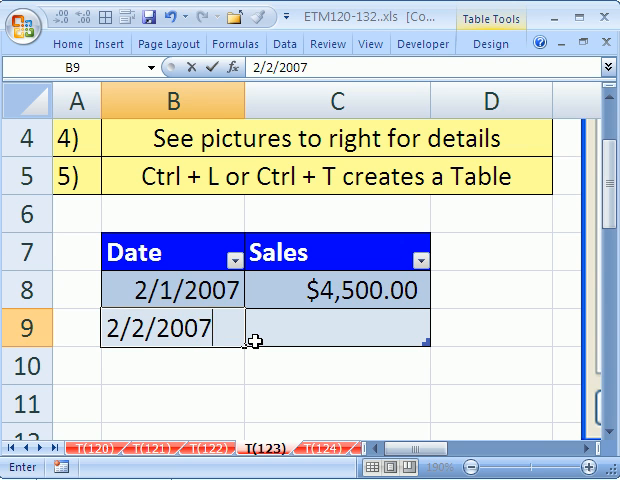
key("Tab")
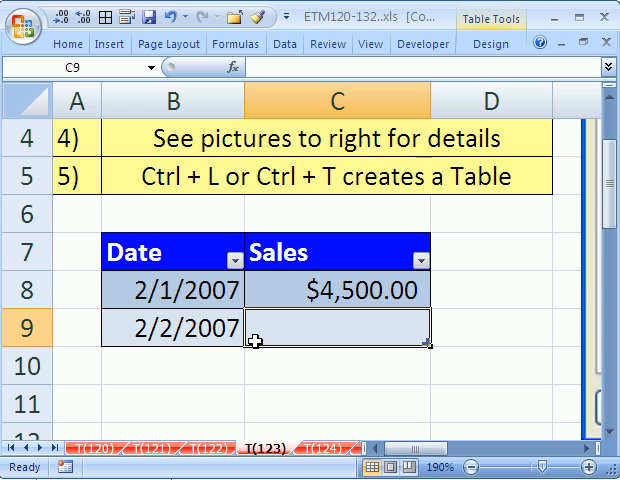
type("100")
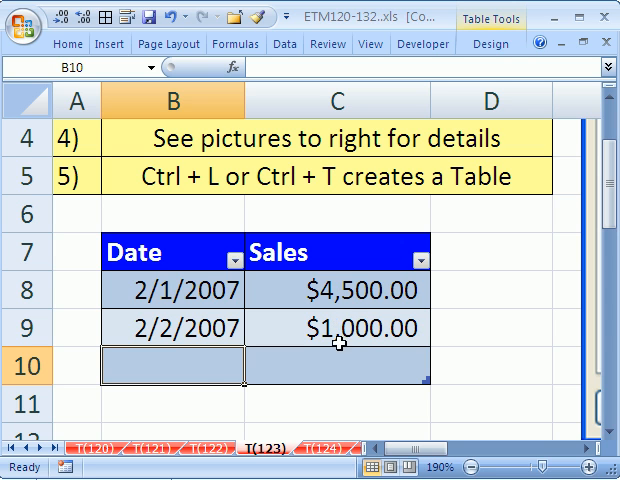
type("2")
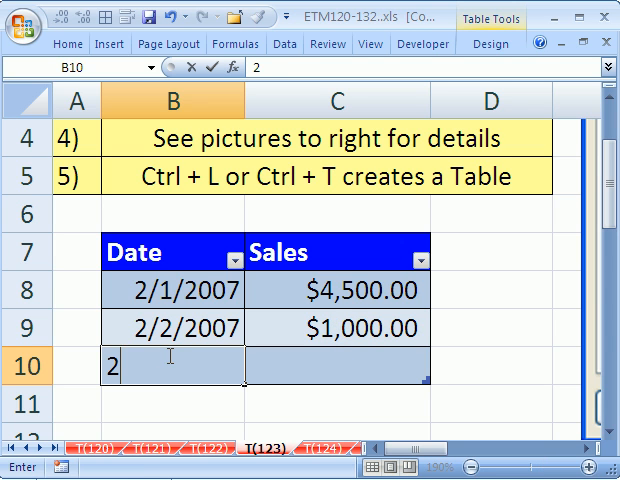
type("/2/2008")
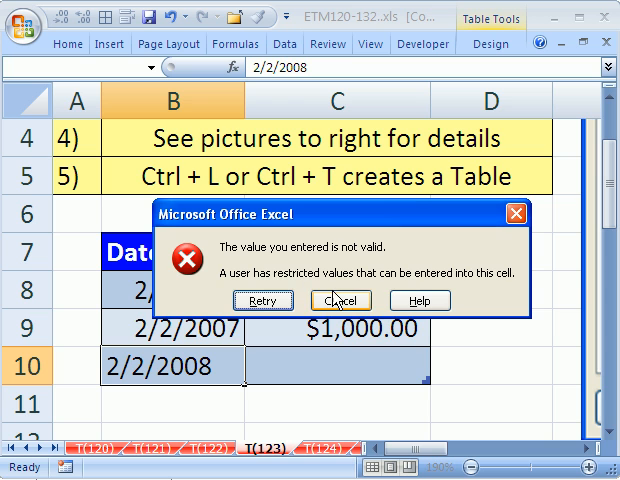
mouse_move(340, 300)
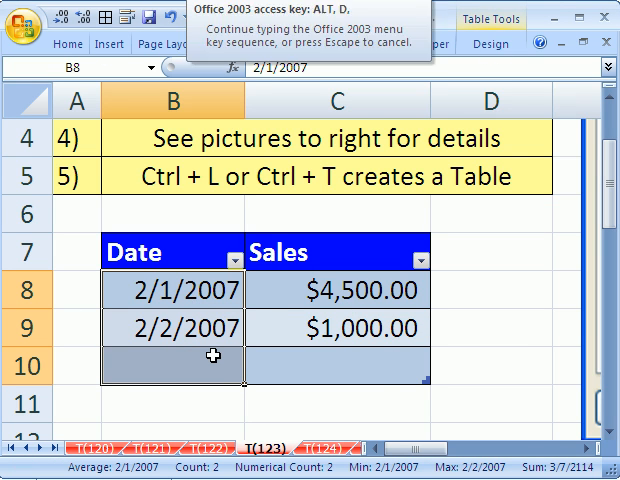
Enter a stop Error Alert titled '2007 ONLY!' with a 'Hey, Joe... Please enter records' message
left_click(378, 47)
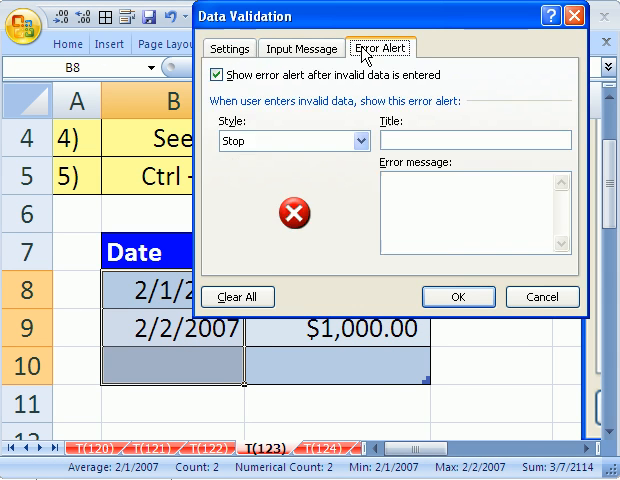
left_click(477, 140)
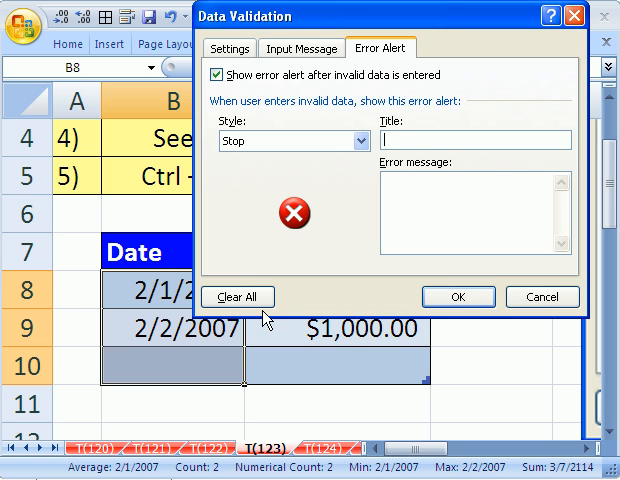
type("Hey,")
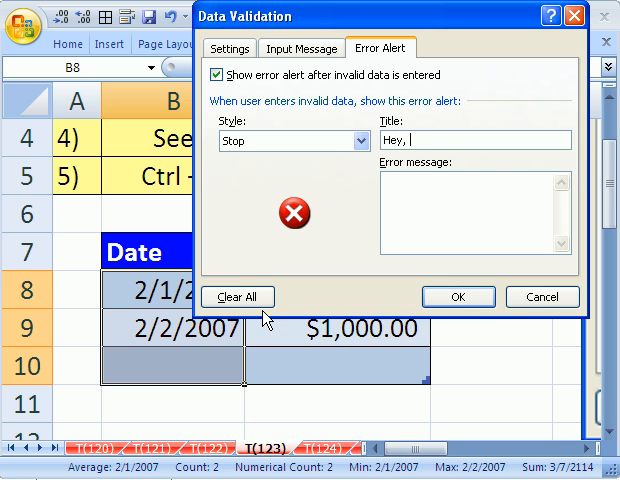
type("Joe")
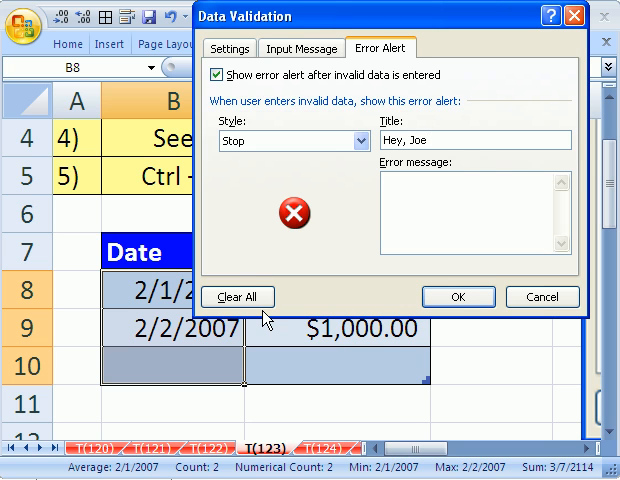
type(": 2007 ONLY!")
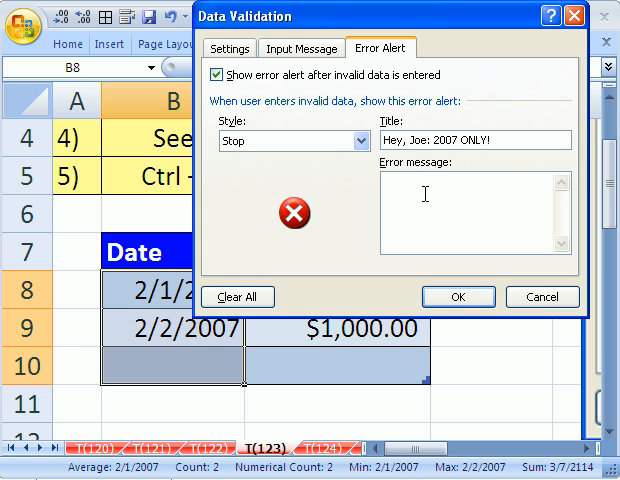
type("Please e")
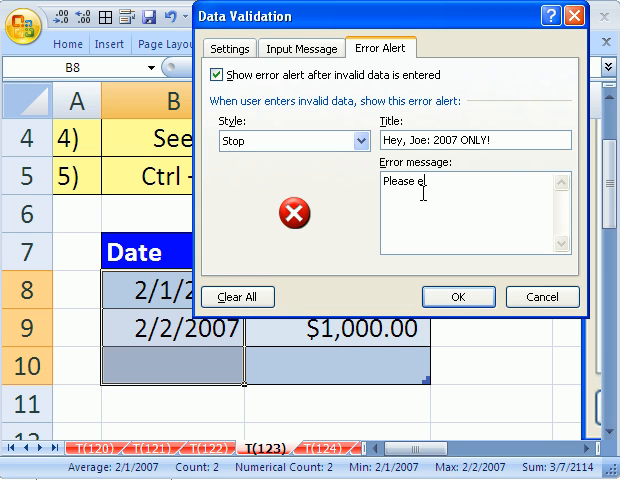
type("neter recor")
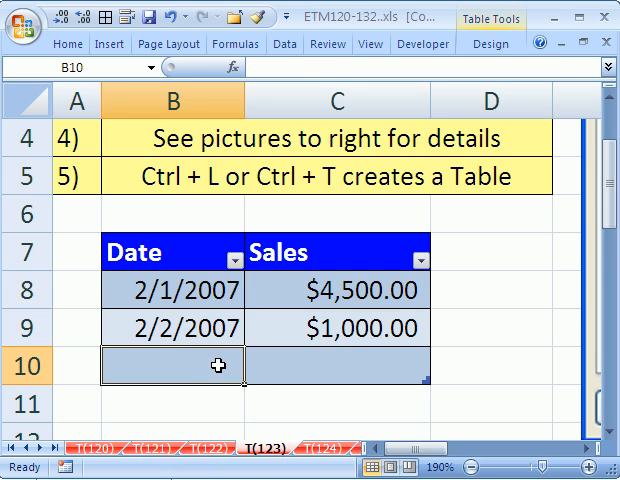
Replace the rejected 2008 date with 1/1/2007 in B10 and begin its sales amount
type("2008")
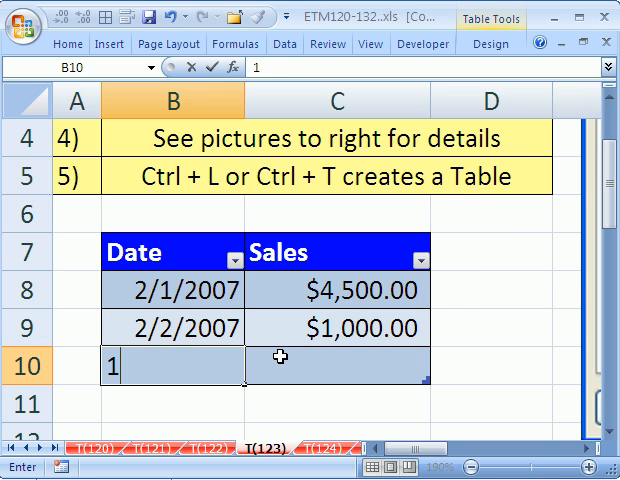
type("/1/20")
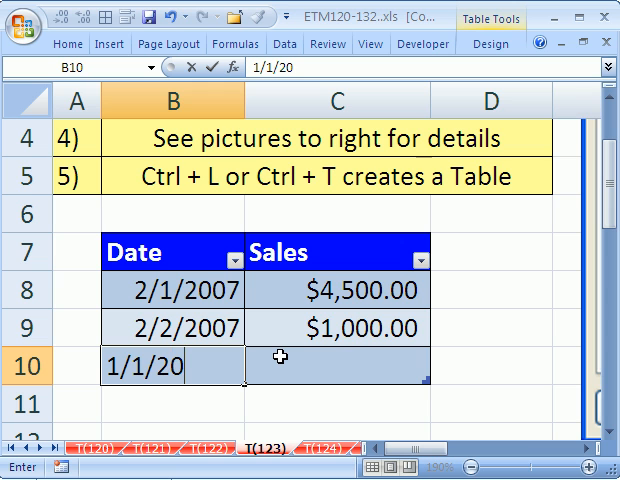
type("07")
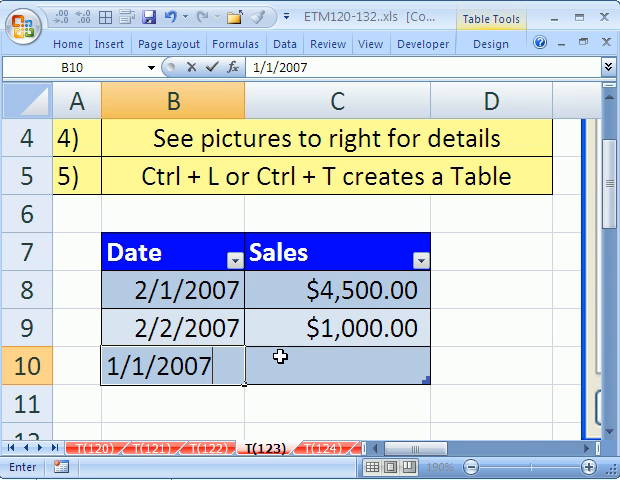
type("1")
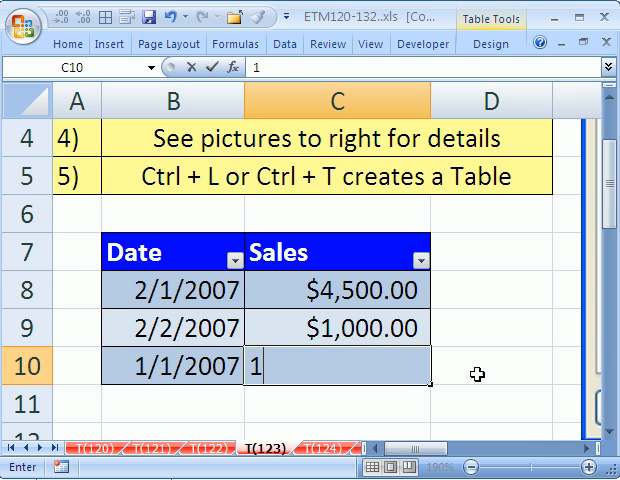